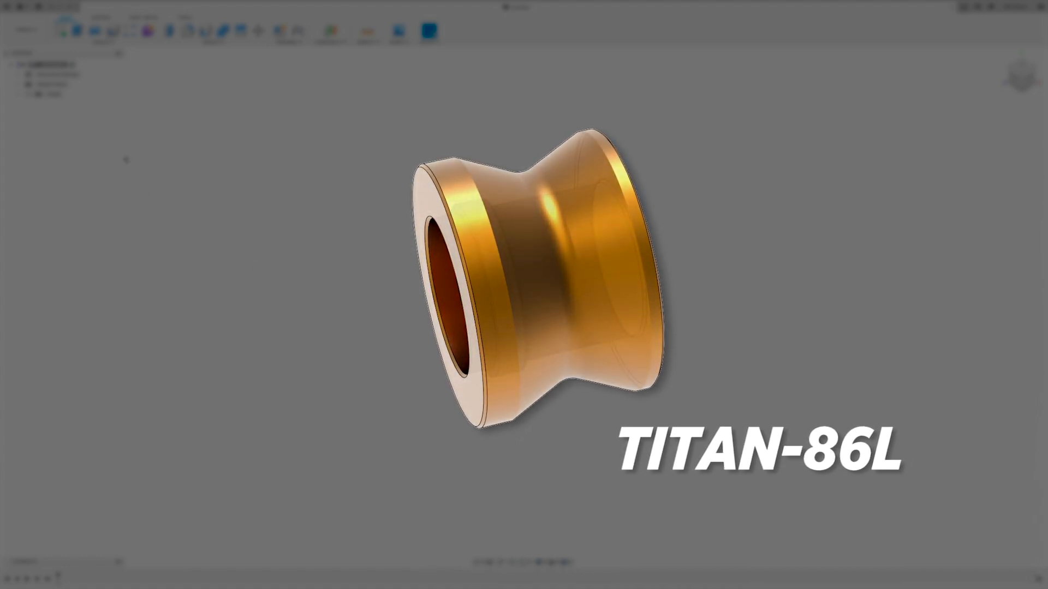
Step: Begin a front-plane sketch and draw a 0.64 in horizontal line from the origin
left_click(49, 54)
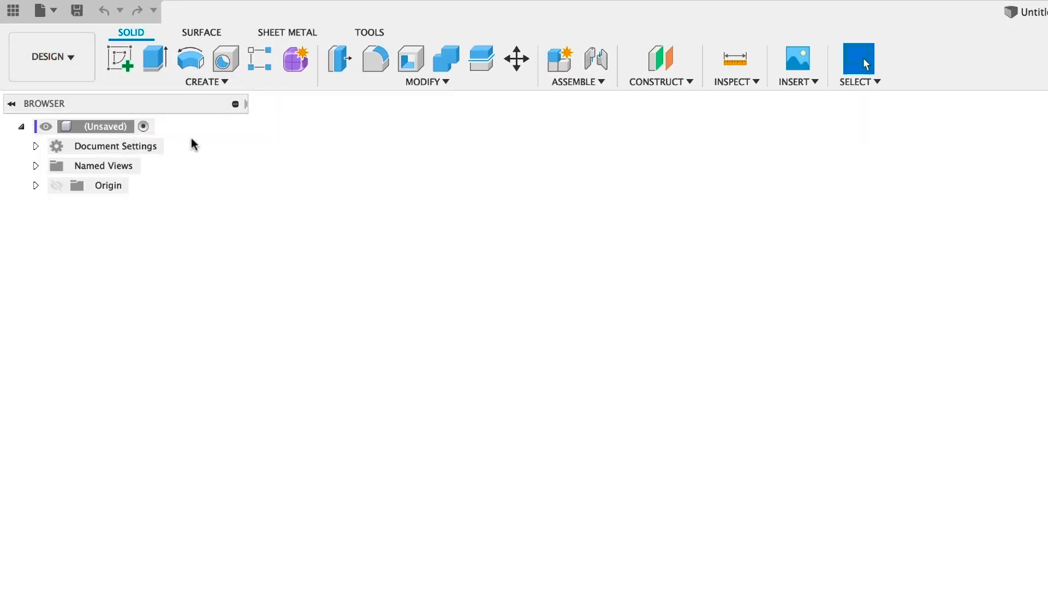
mouse_move(120, 59)
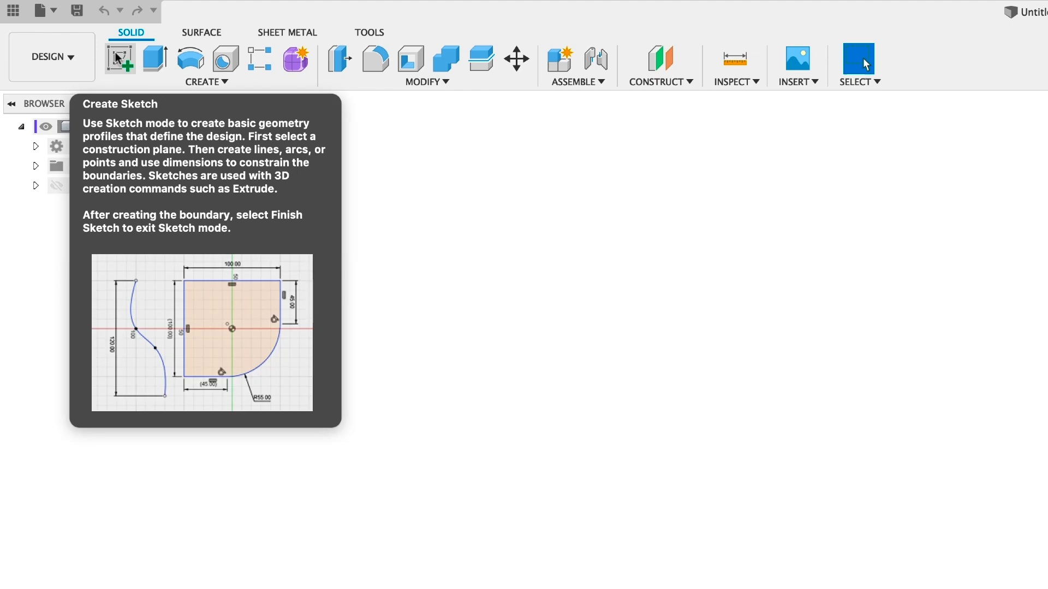
left_click(119, 57)
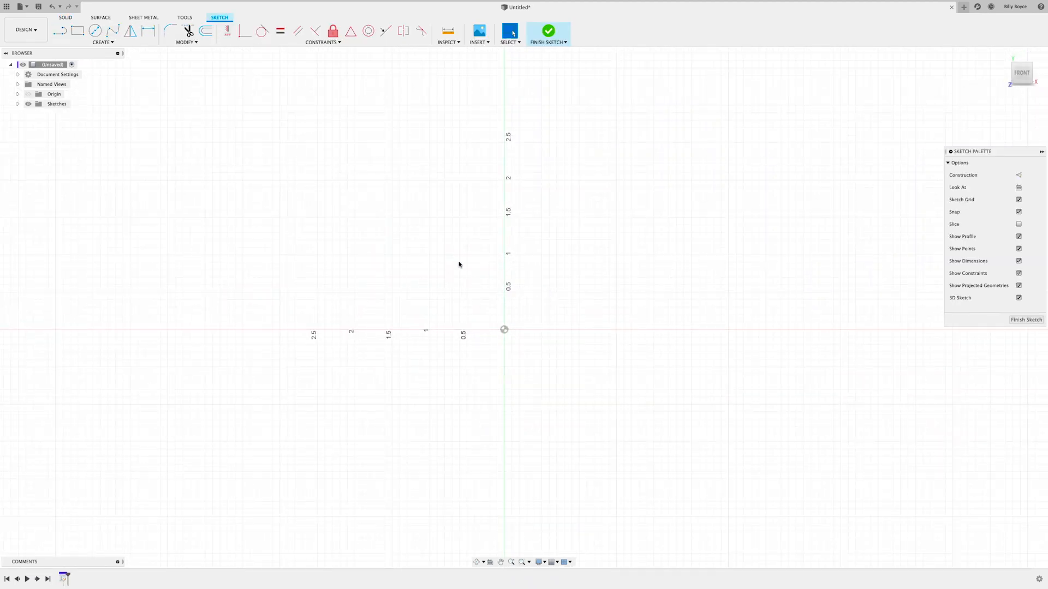
left_click(62, 31)
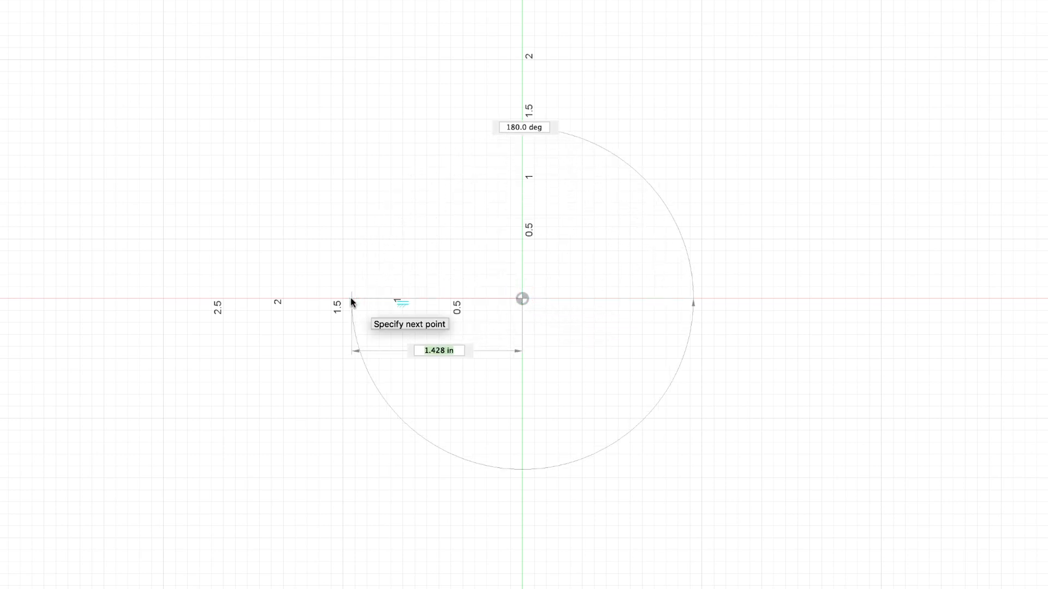
type(".64")
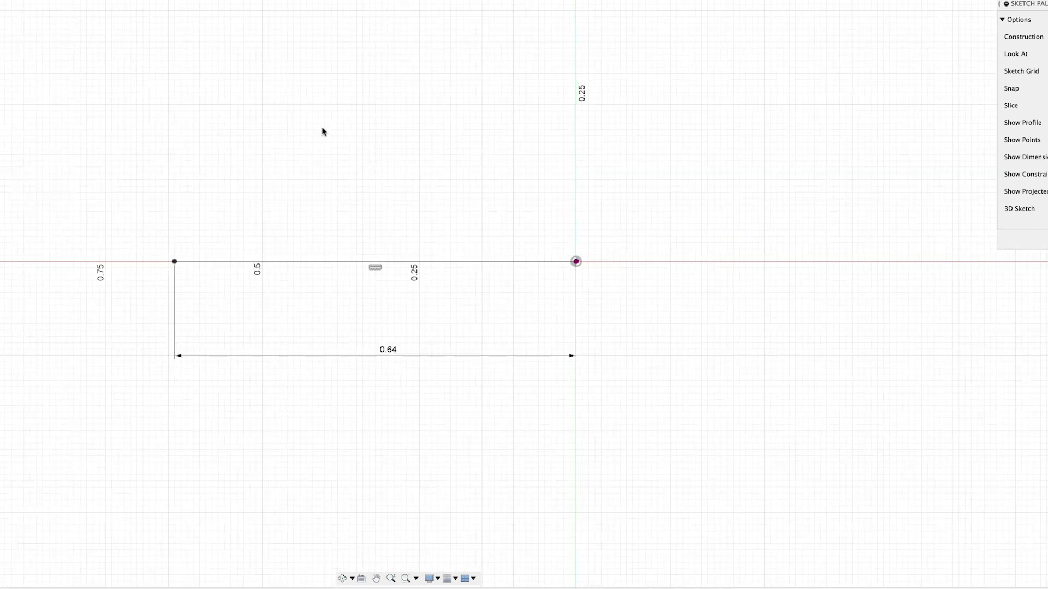
mouse_move(354, 205)
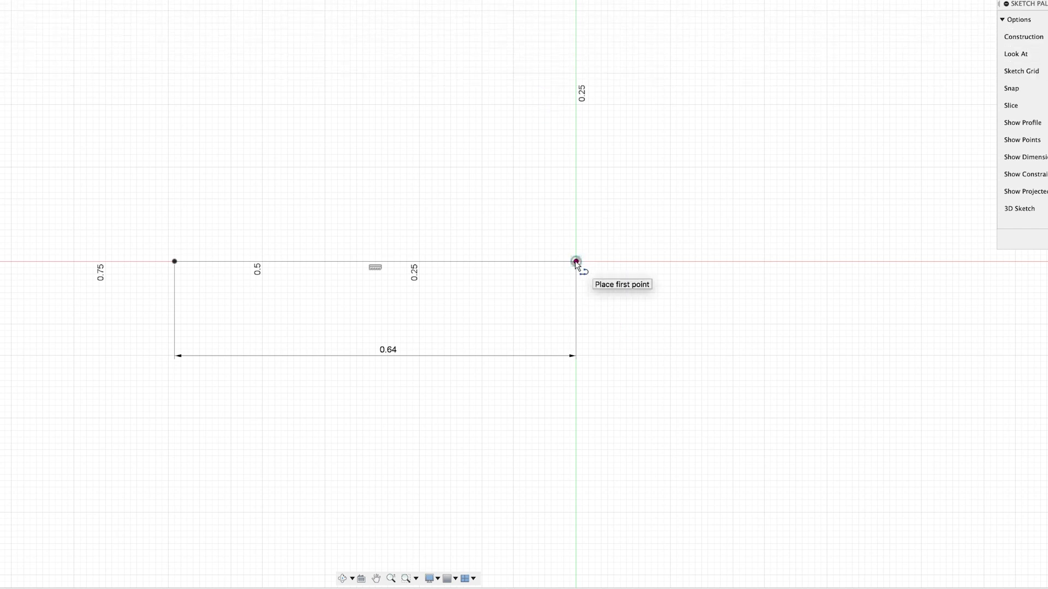
Step: Trace the closed V-notched profile from the origin and add the inner horizontal line
left_click(575, 260)
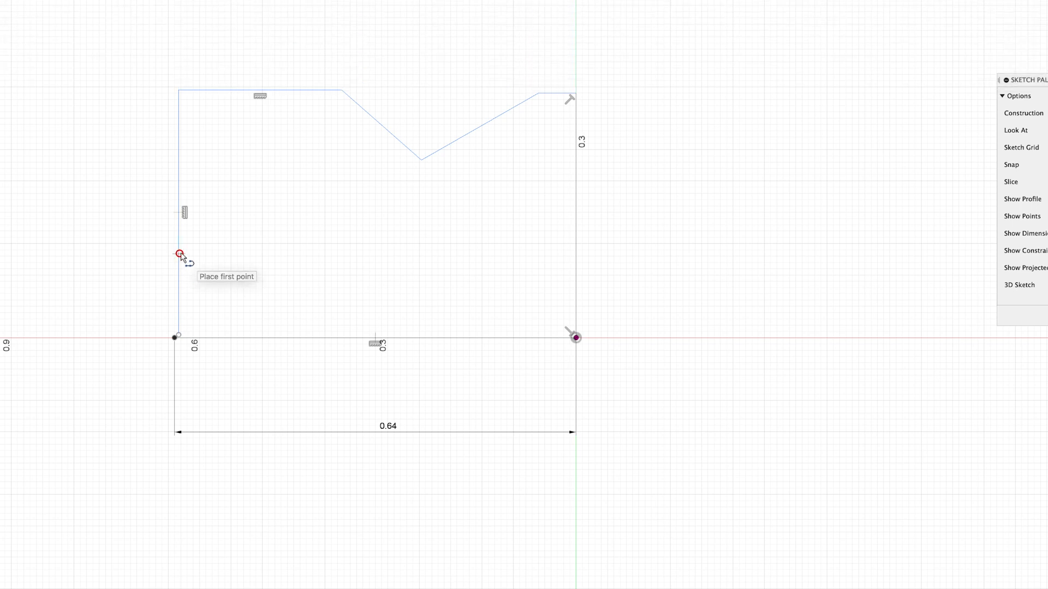
left_click(574, 252)
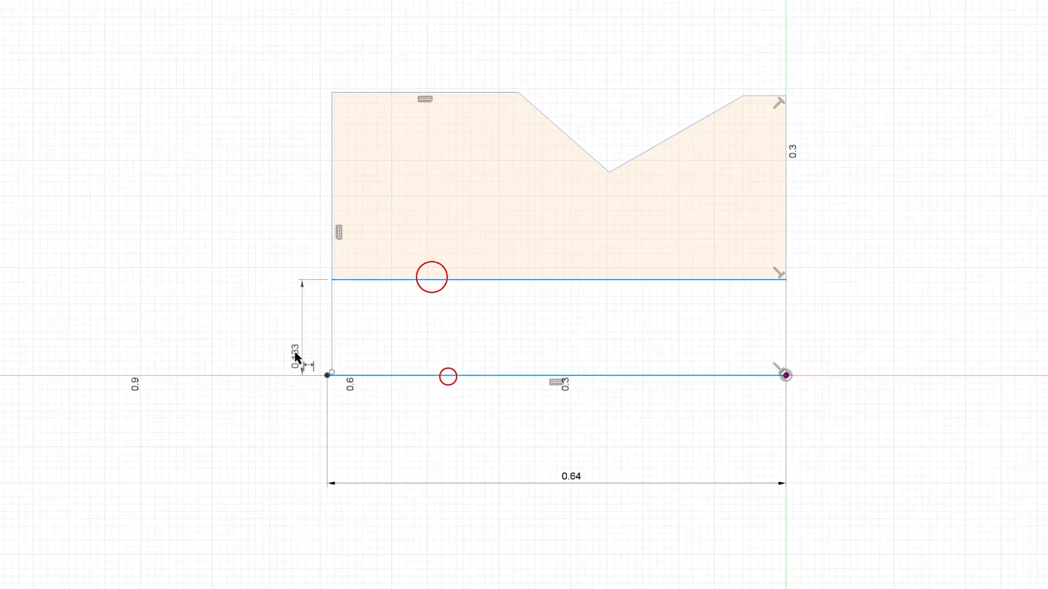
Step: Dimension the inner line at .56/2 (0.28 in) and the overall height at 0.475 in
left_click(298, 355)
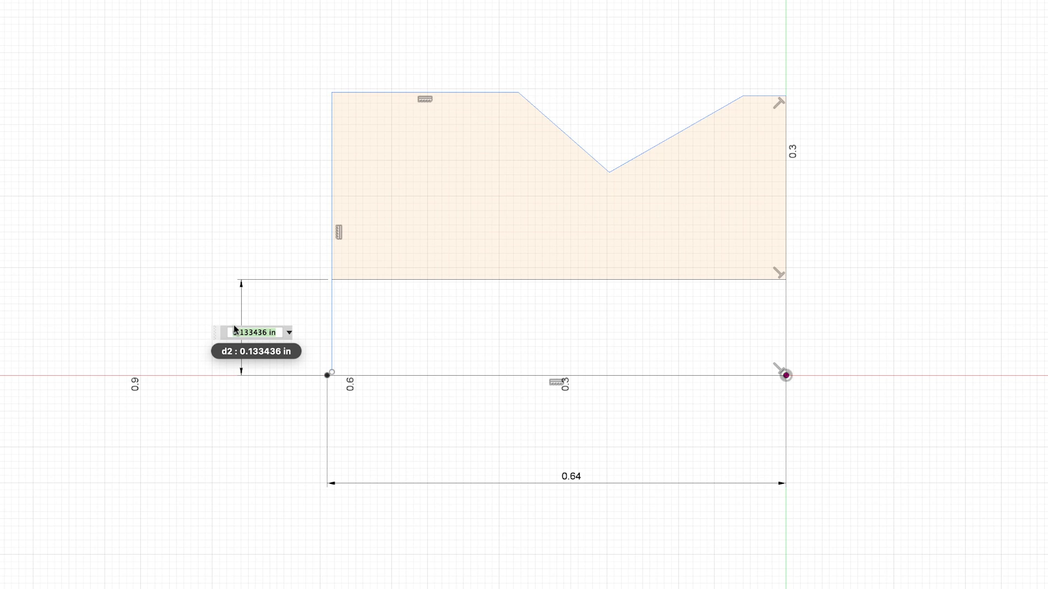
type(".56")
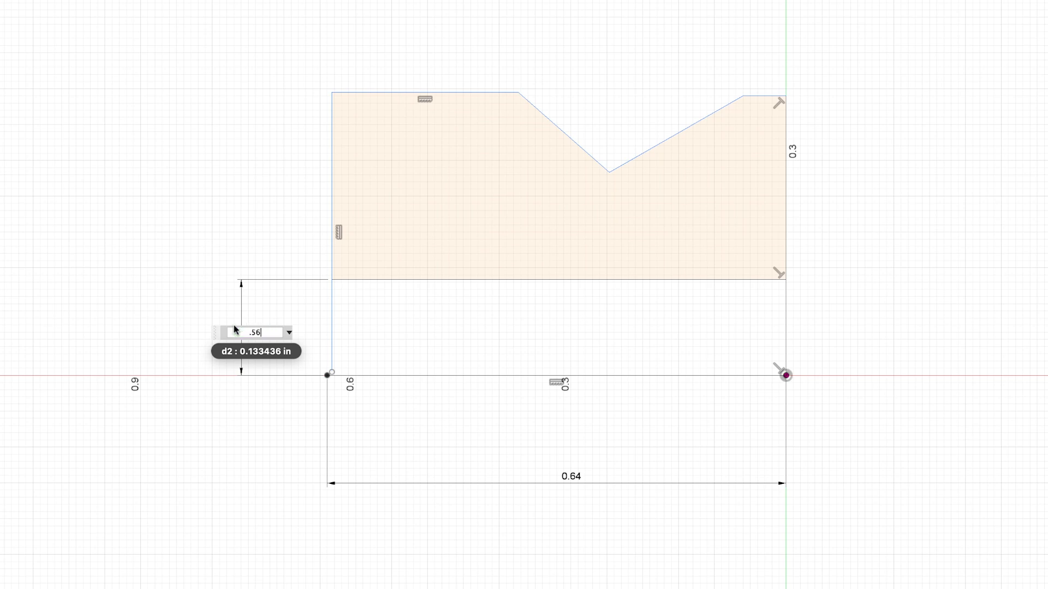
type("/2")
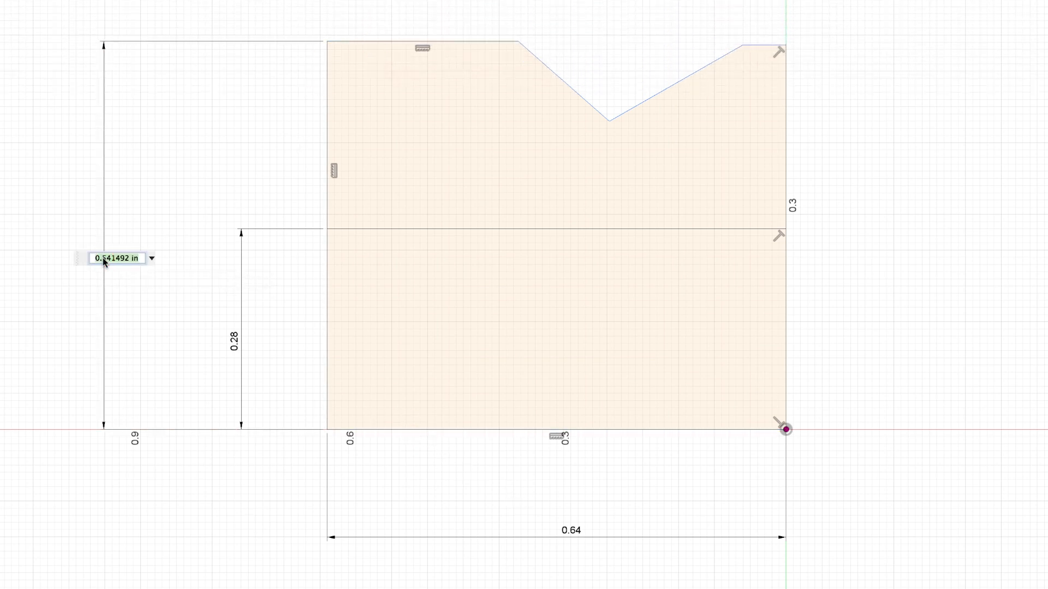
type(".9")
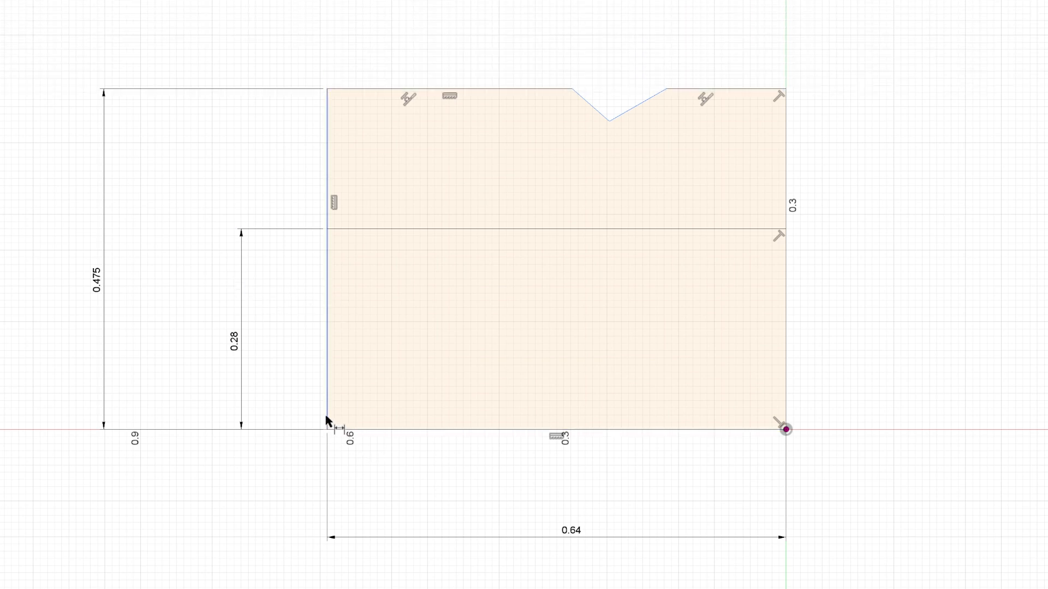
Step: Dimension the groove start and its lowest point from the left edge
left_click(570, 88)
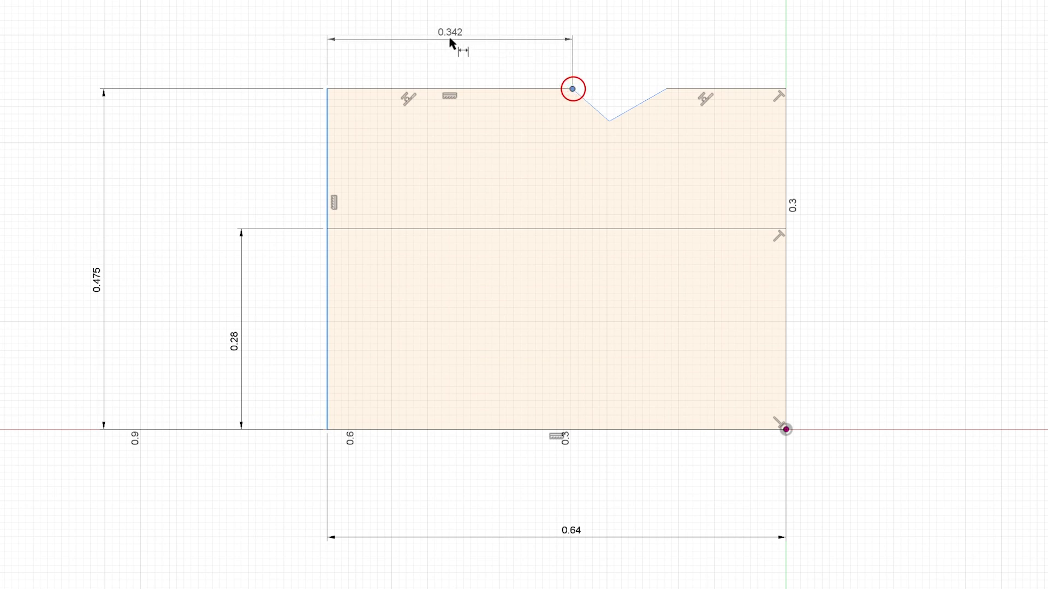
double_click(449, 30)
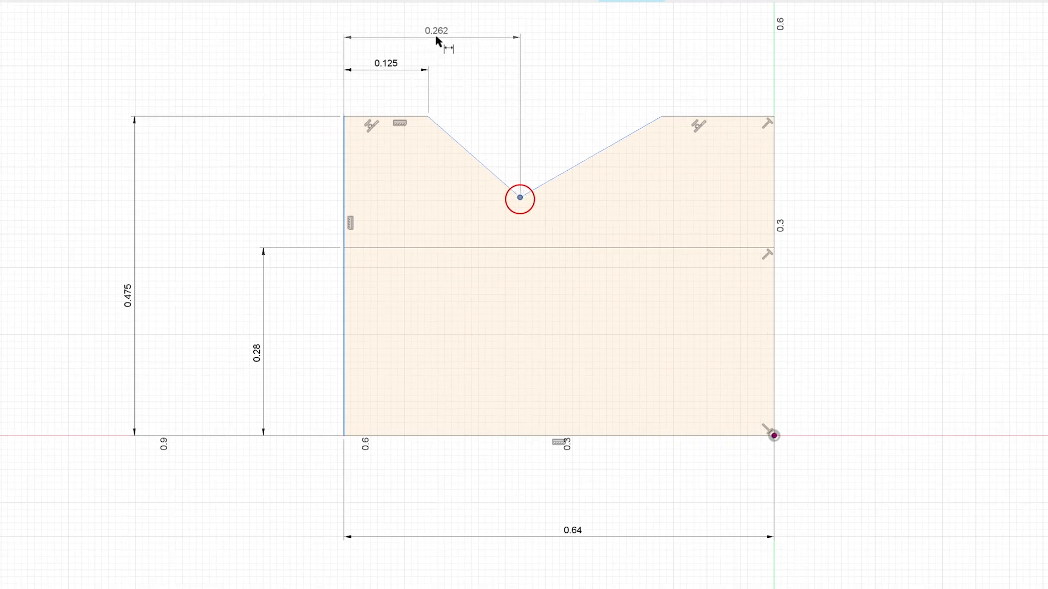
double_click(436, 30)
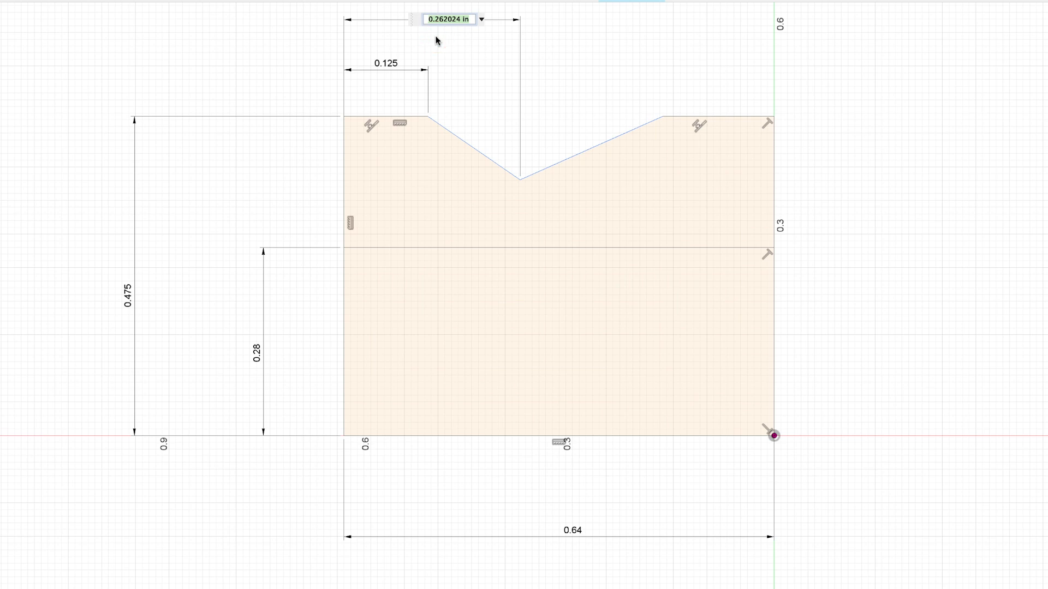
type(".358")
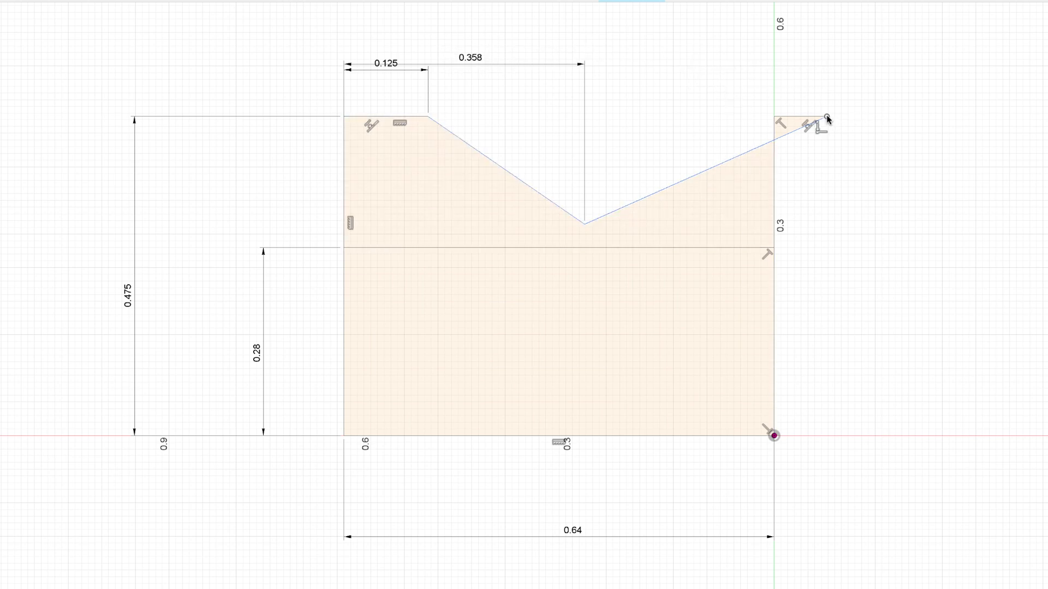
Step: Set the groove's right corner 0.59 from the left edge and its bottom height with .732
left_click(825, 118)
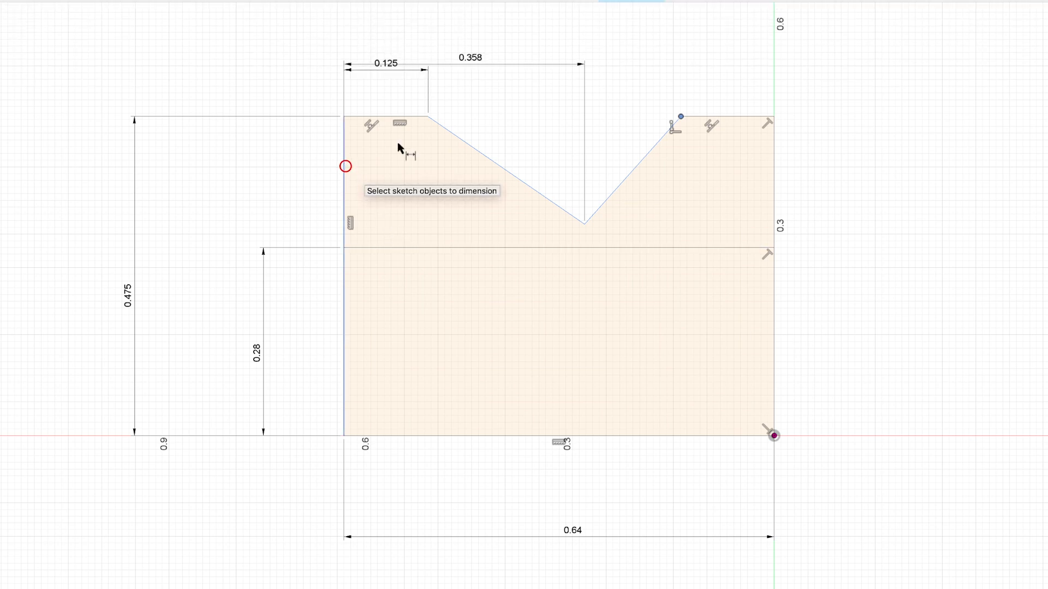
left_click(678, 115)
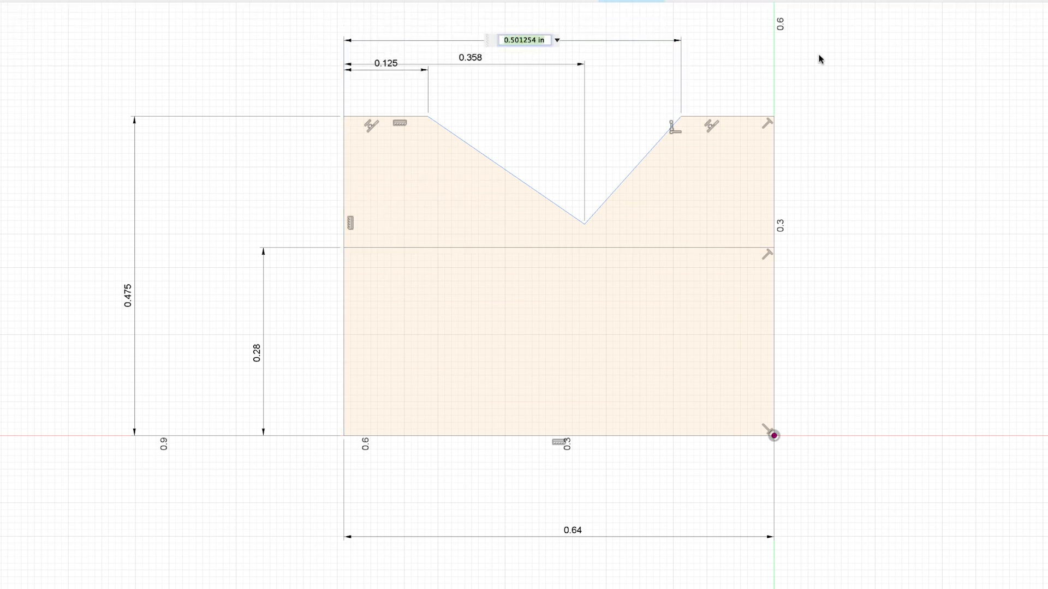
type(".59")
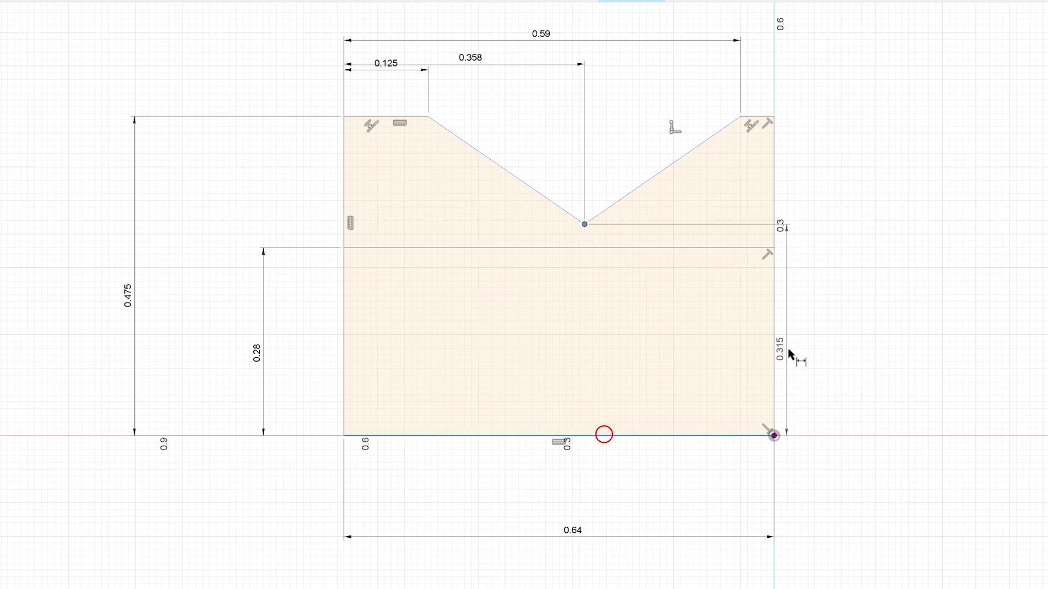
double_click(779, 356)
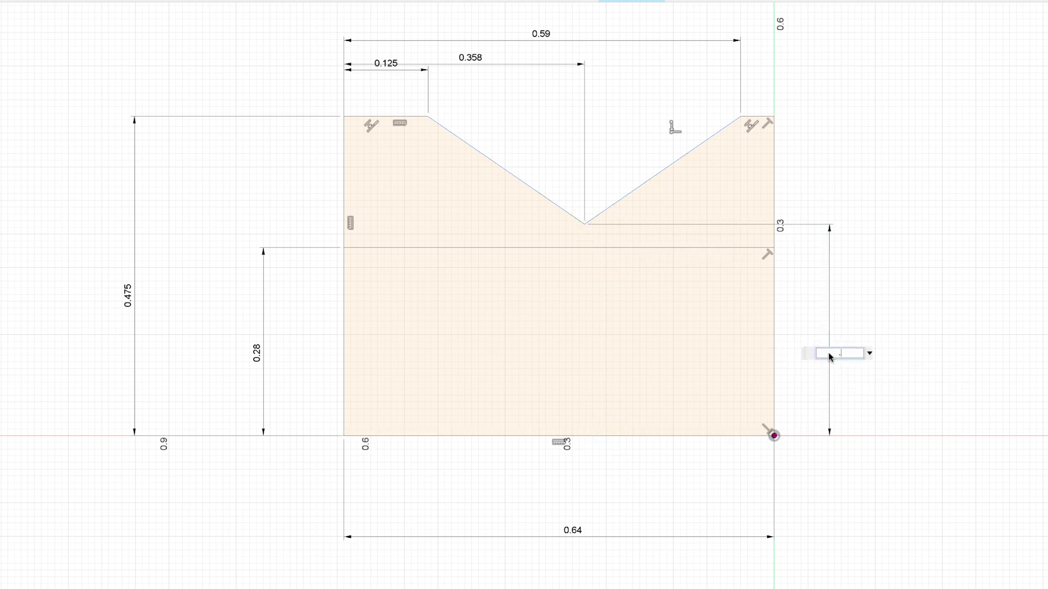
type(".732")
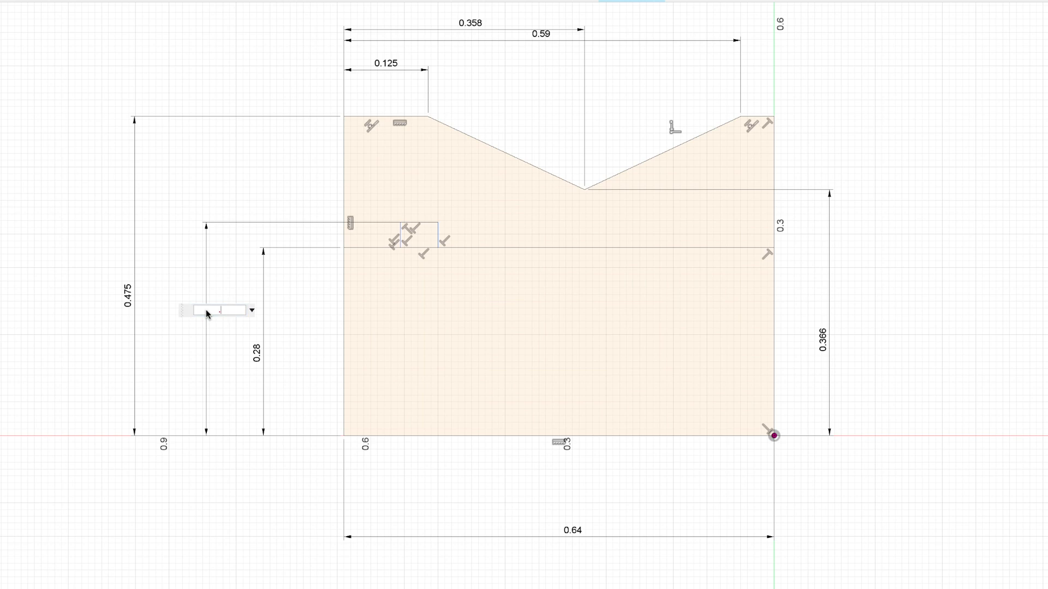
Step: Set the key-notch rectangle height to .624/2 (0.312 in)
type(".624")
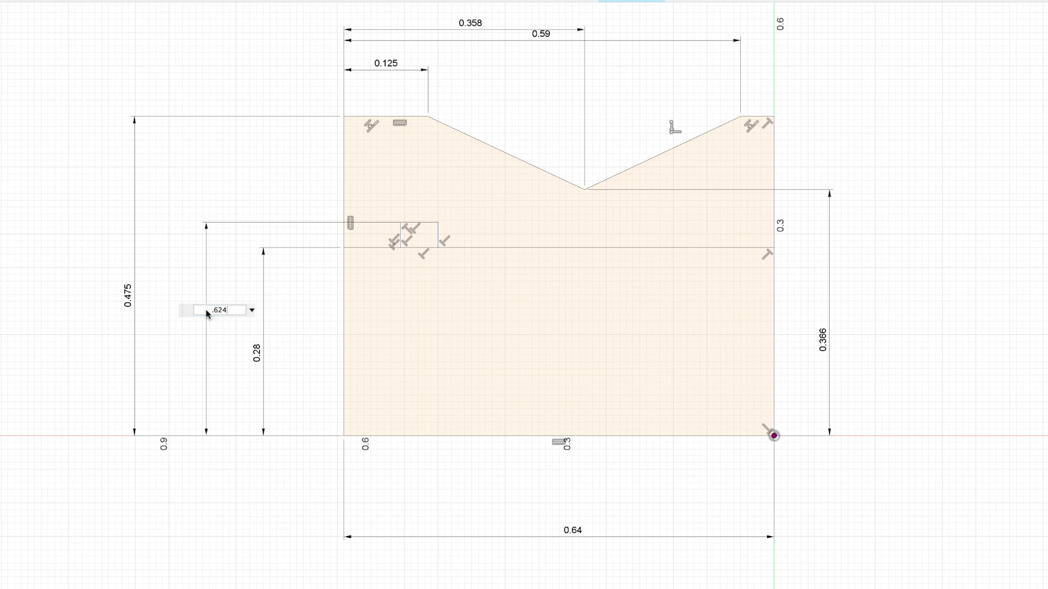
type("/2")
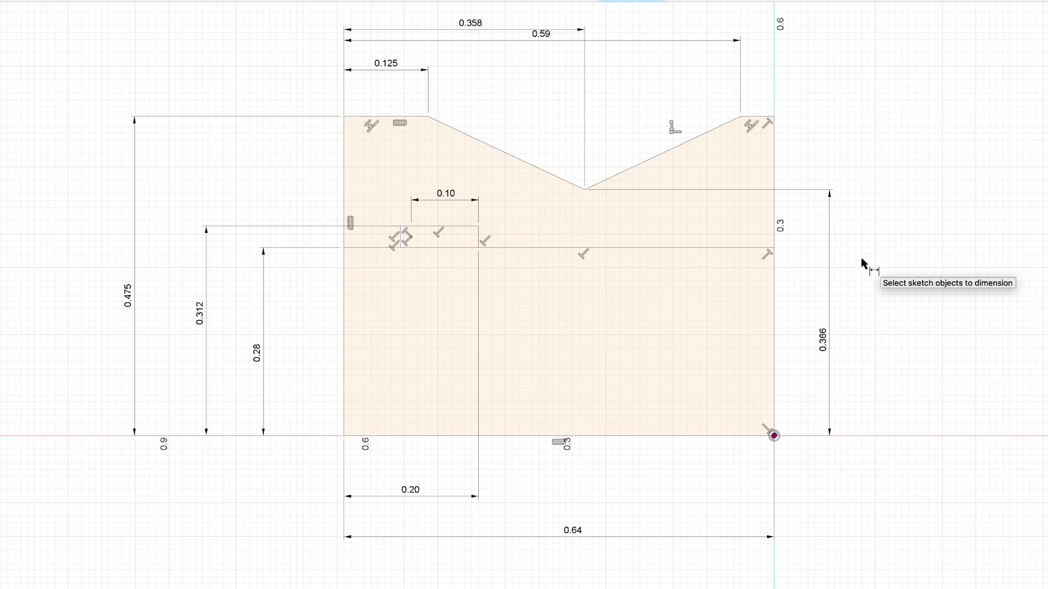
mouse_move(870, 261)
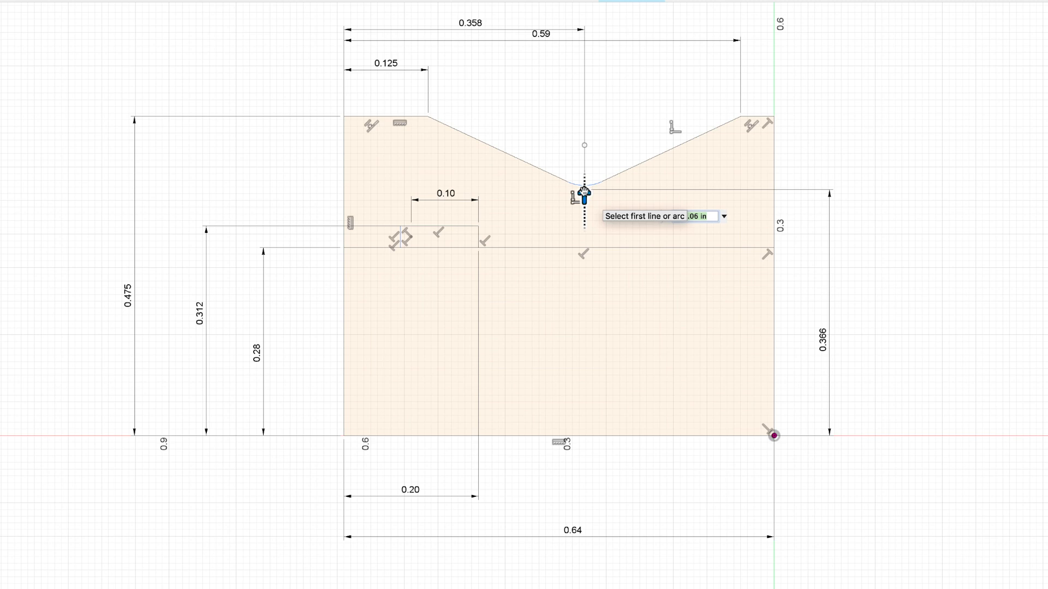
Step: Fillet the V-groove bottom with a 0.1 in radius
type(".1")
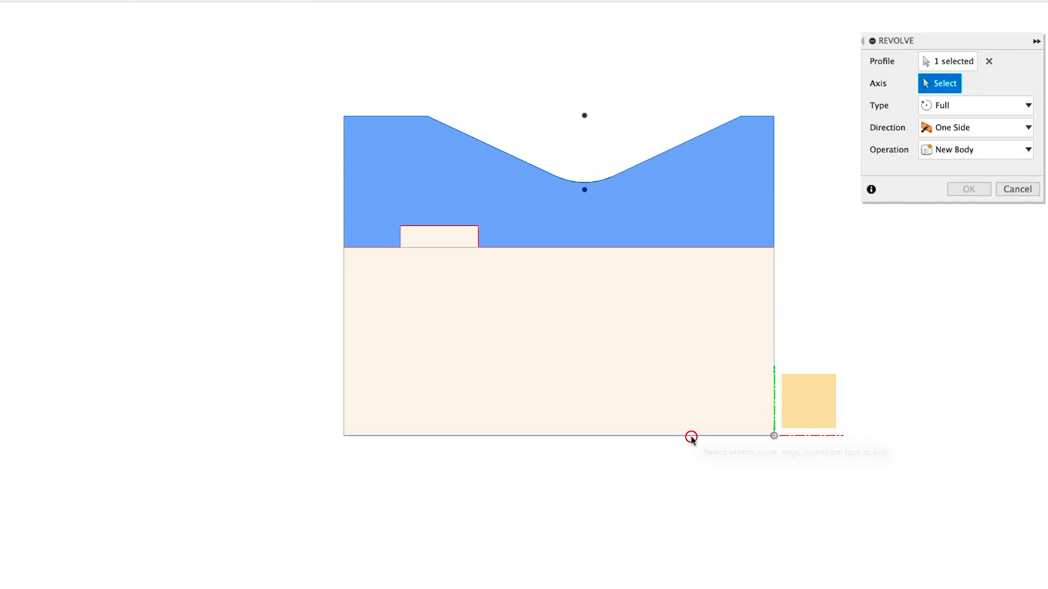
Step: Revolve the grooved profile fully around the bottom line into a solid roller
left_click(688, 436)
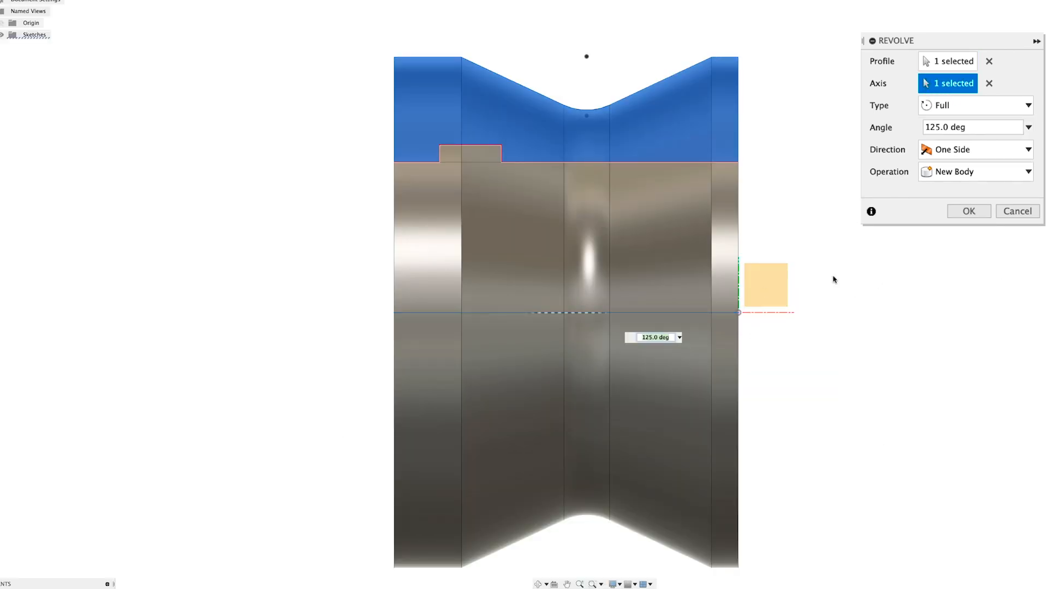
left_click(968, 211)
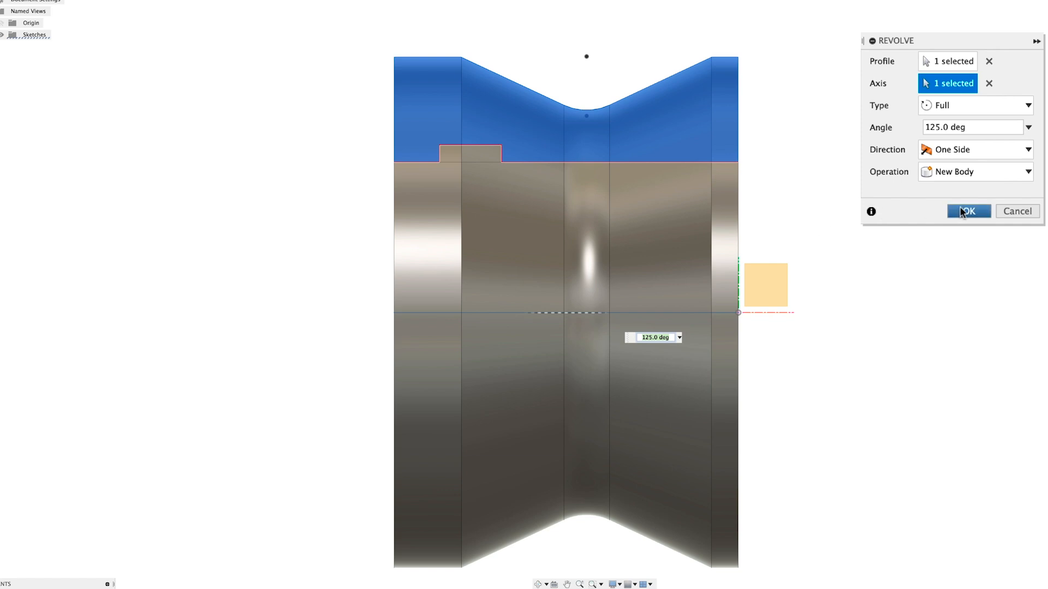
left_click(968, 212)
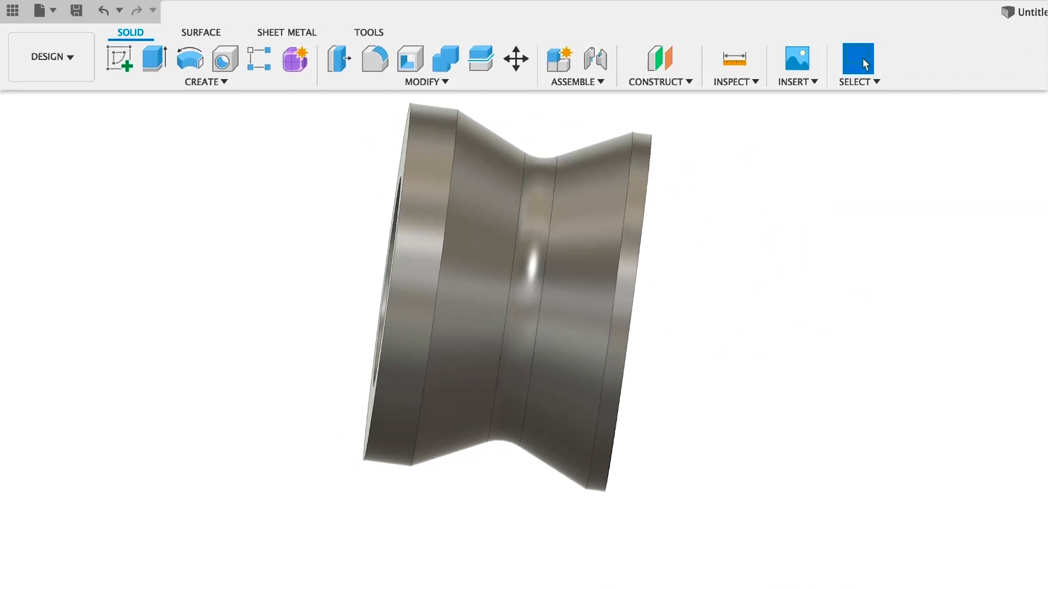
Step: Chamfer the four rim and bore edges by 0.01 in
left_click(425, 81)
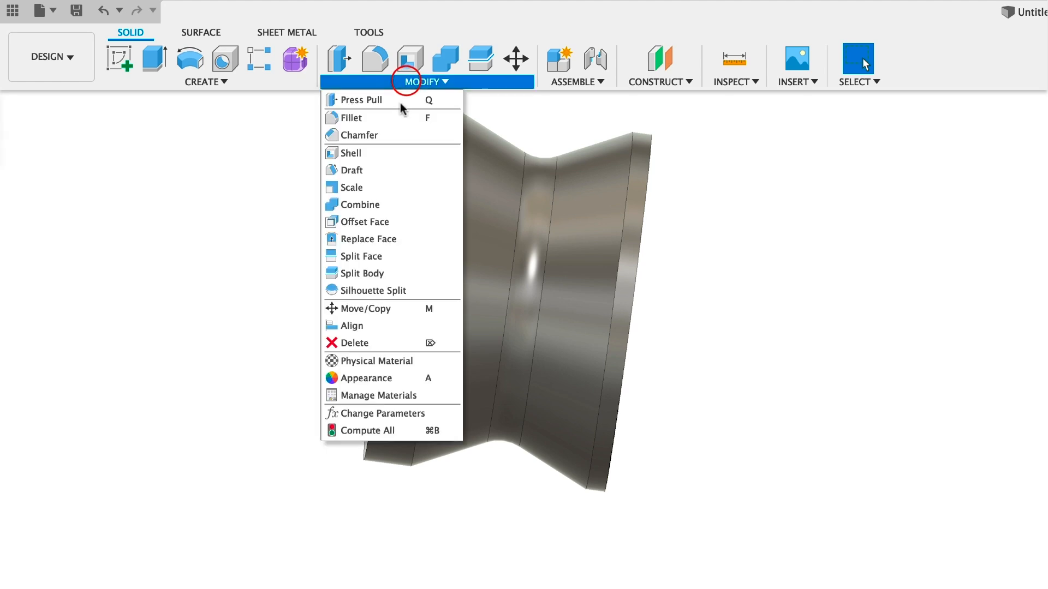
left_click(360, 136)
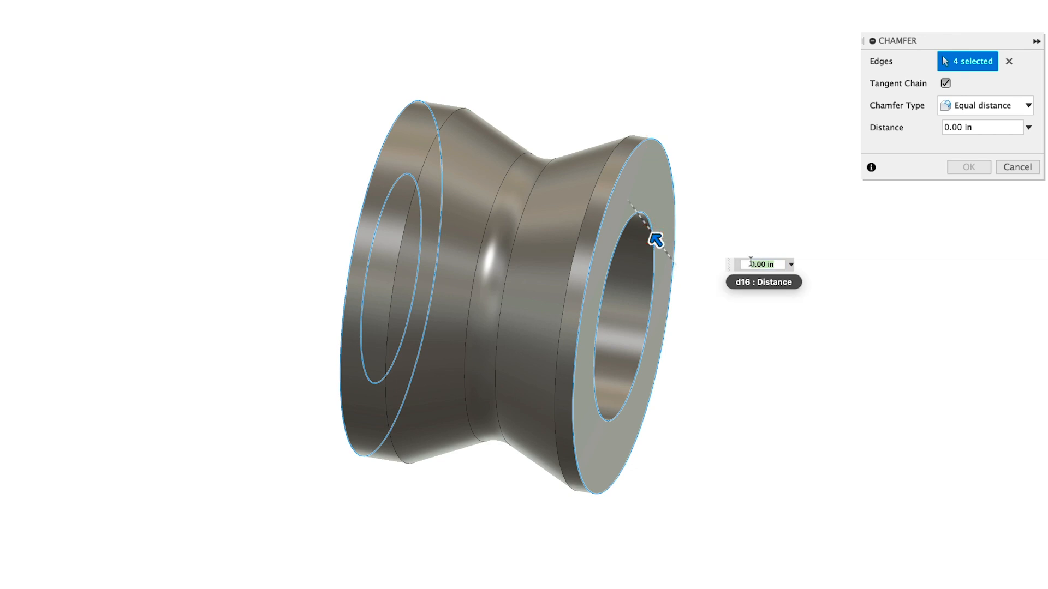
type(".01")
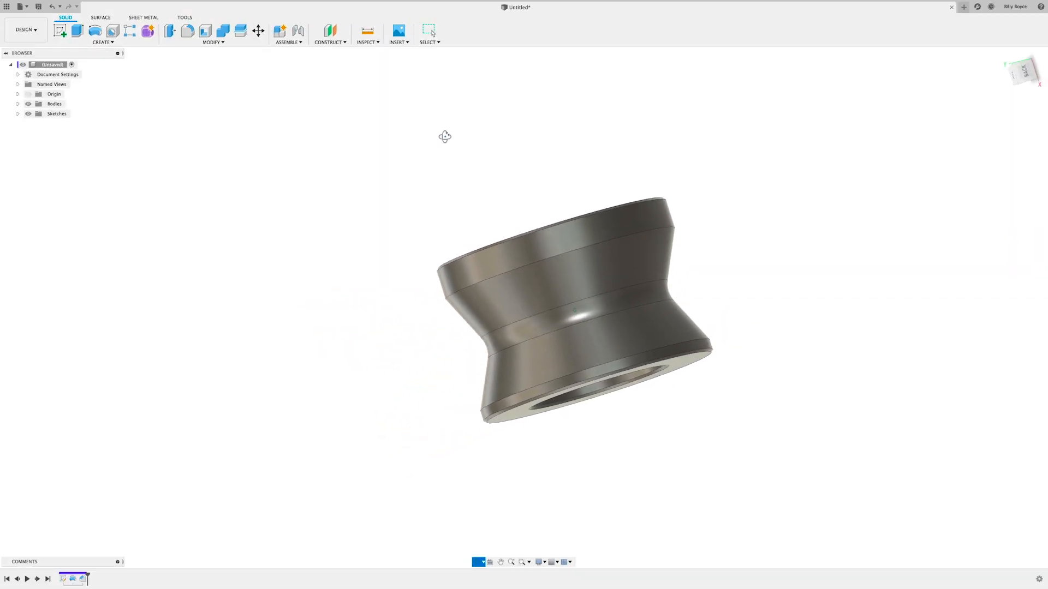
left_click_drag(444, 136, 631, 179)
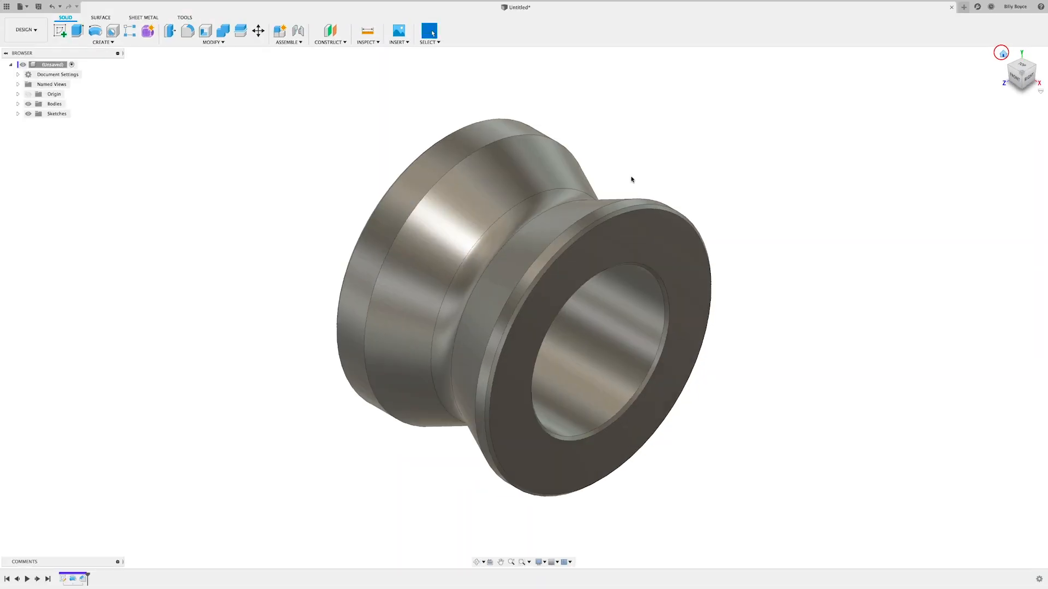